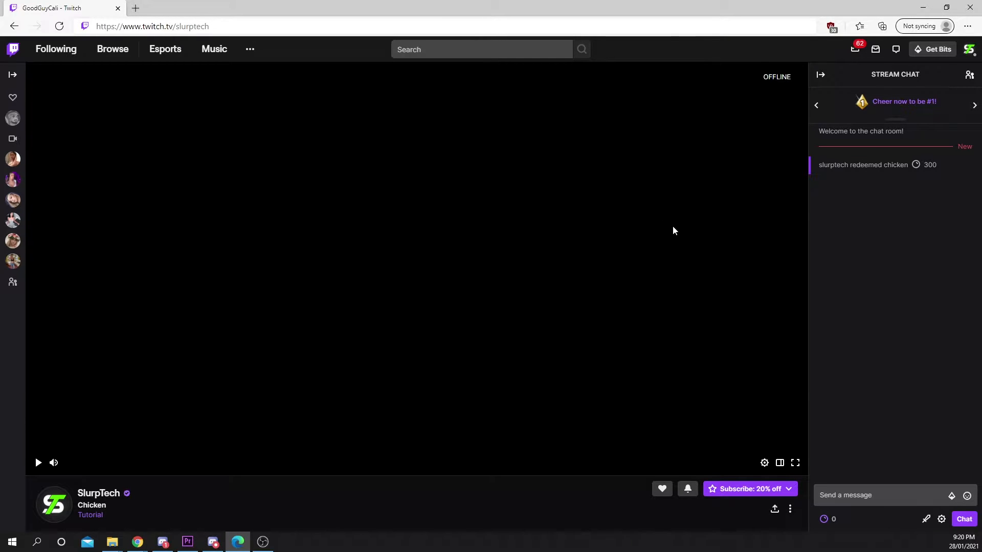
{"action": "mouse_move", "coordinate": [675, 229]}
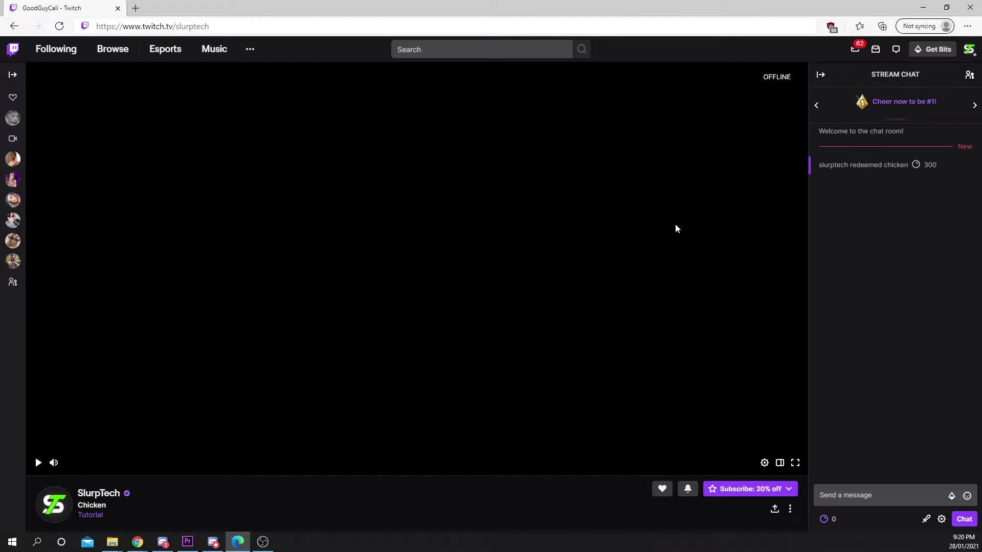
{"action": "mouse_move", "coordinate": [691, 230]}
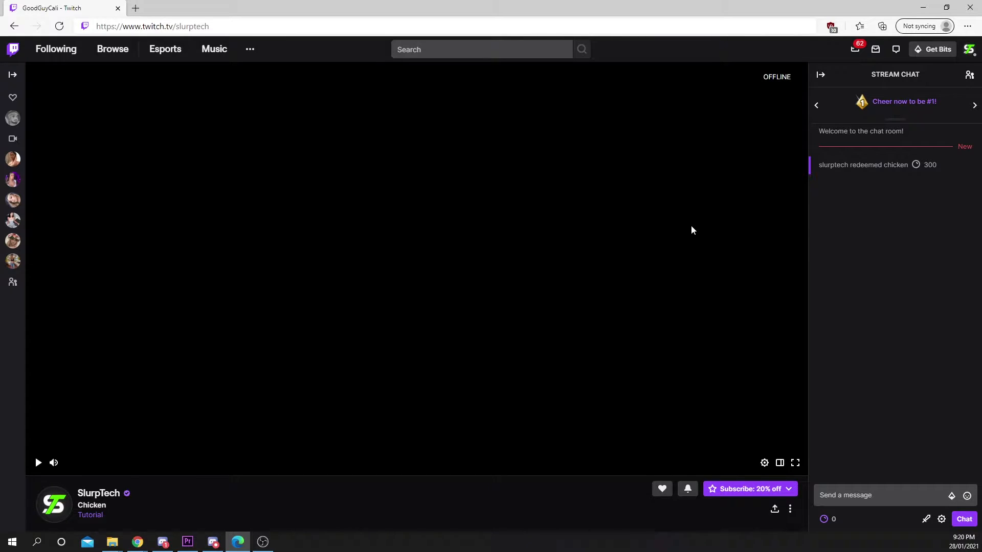
{"action": "mouse_move", "coordinate": [682, 229]}
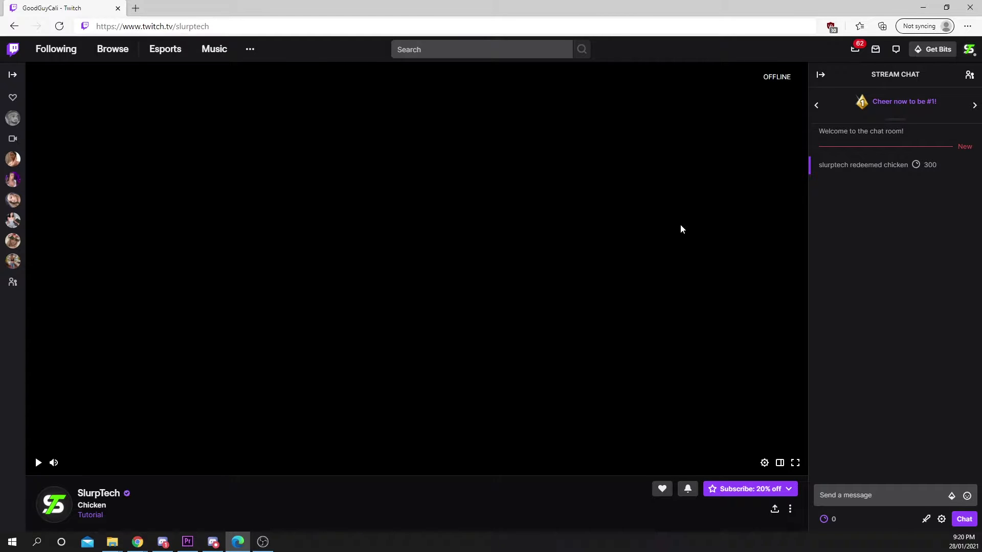
- Open the chat settings menu to reach the pending 'chicken' reward request queue
{"action": "left_click", "coordinate": [941, 518]}
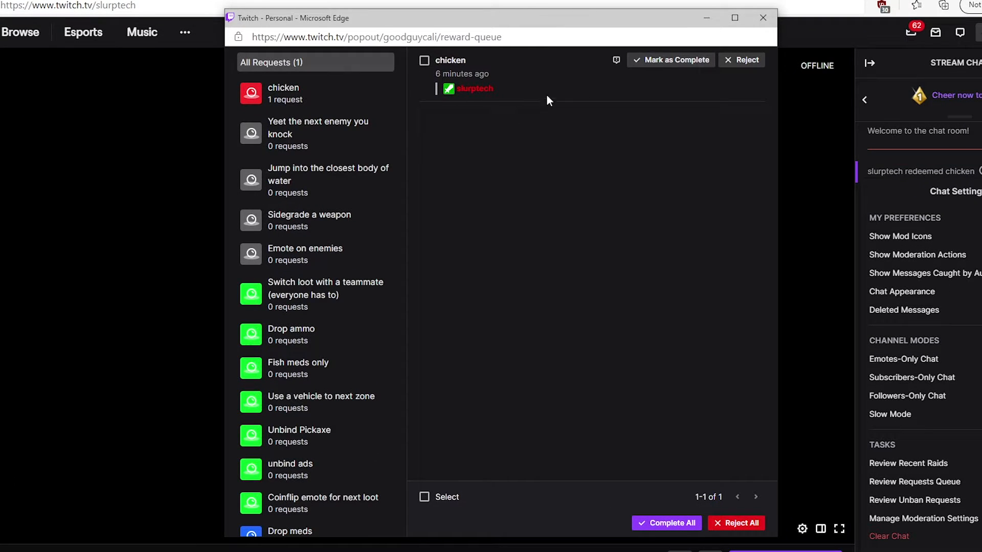
{"action": "mouse_move", "coordinate": [758, 84]}
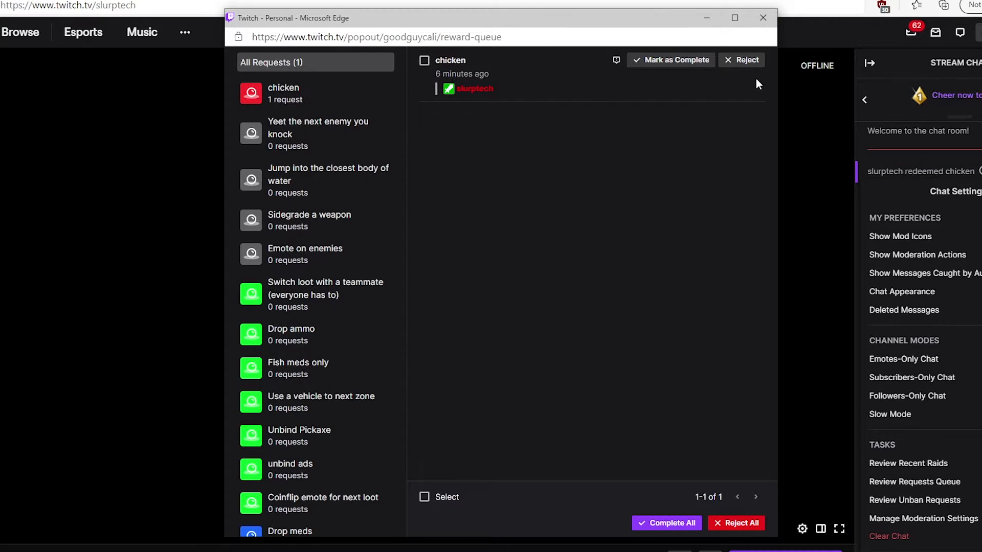
{"action": "mouse_move", "coordinate": [747, 59]}
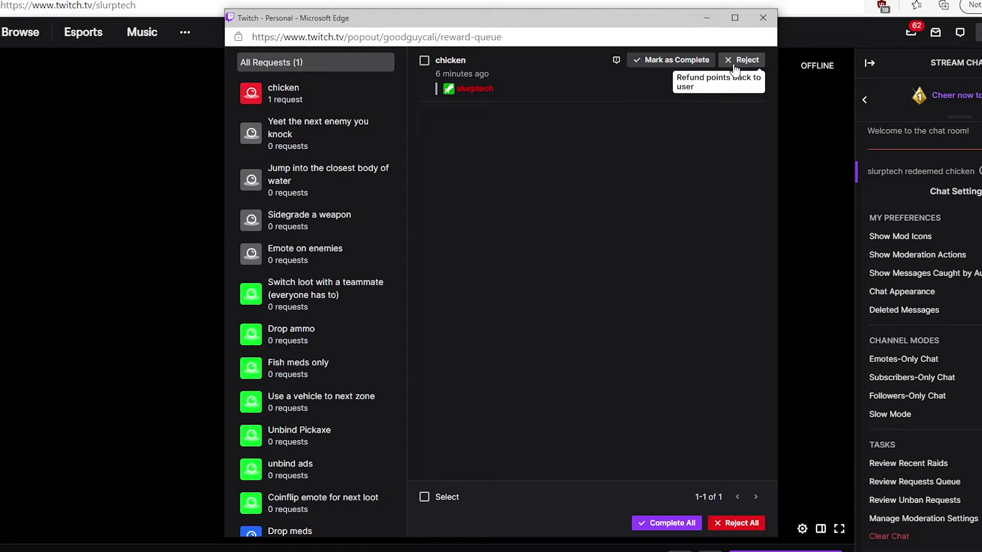
{"action": "mouse_move", "coordinate": [424, 67]}
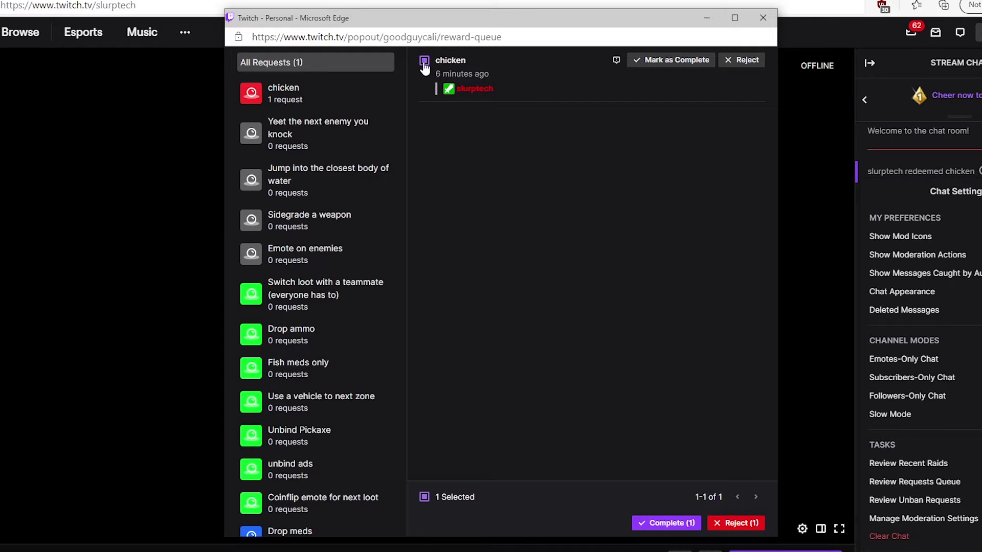
{"action": "mouse_move", "coordinate": [737, 523]}
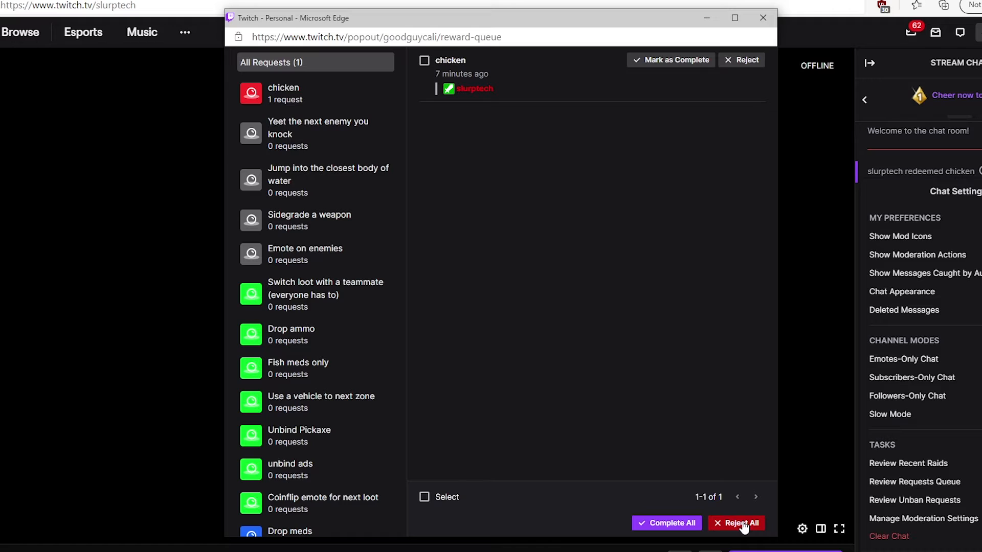
{"action": "left_click", "coordinate": [736, 523]}
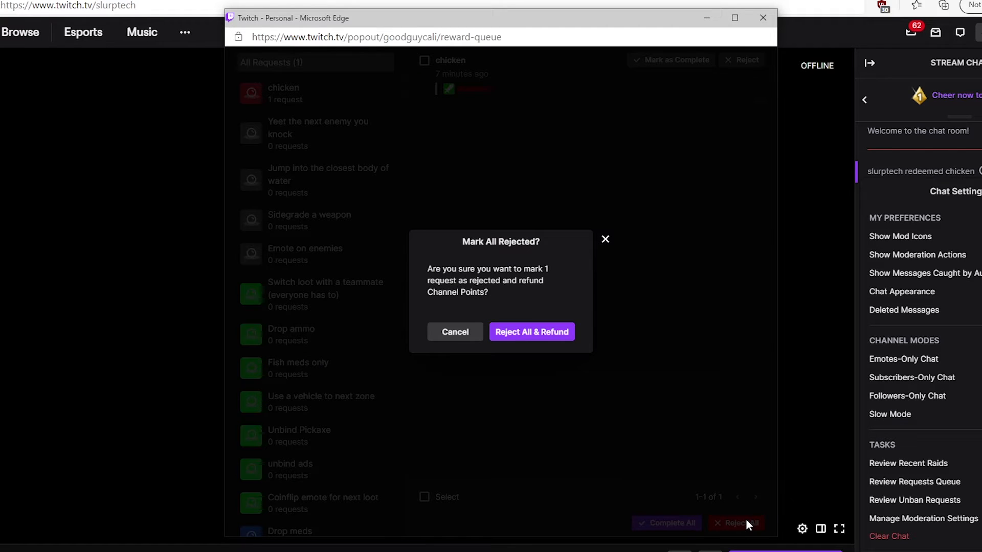
{"action": "mouse_move", "coordinate": [531, 332]}
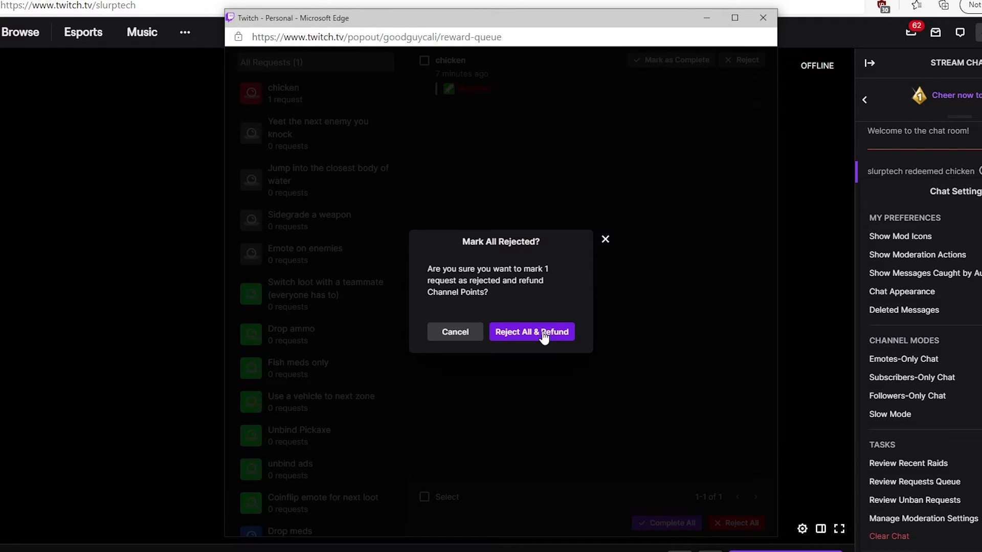
{"action": "left_click", "coordinate": [531, 332]}
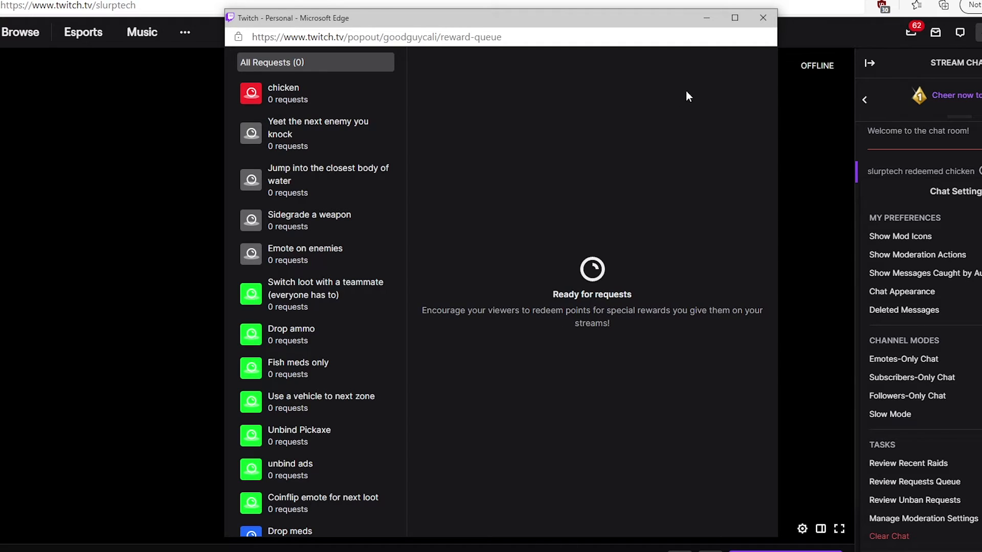